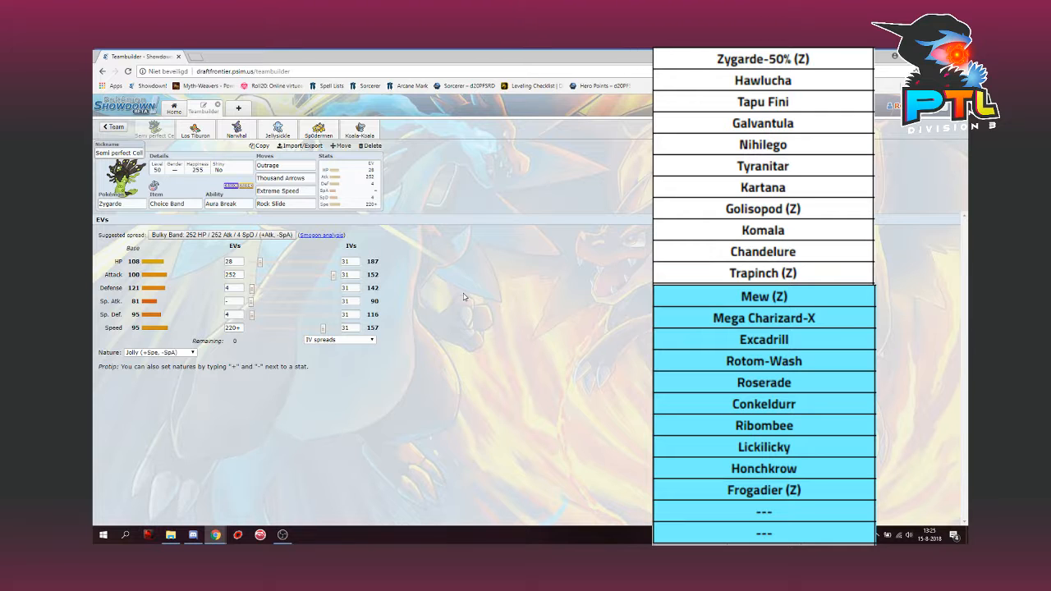
# Show Hawlucha's Misty Seed Unburden set with Substitute, Swords Dance, Acrobatics, Drain Punch
pyautogui.click(195, 128)
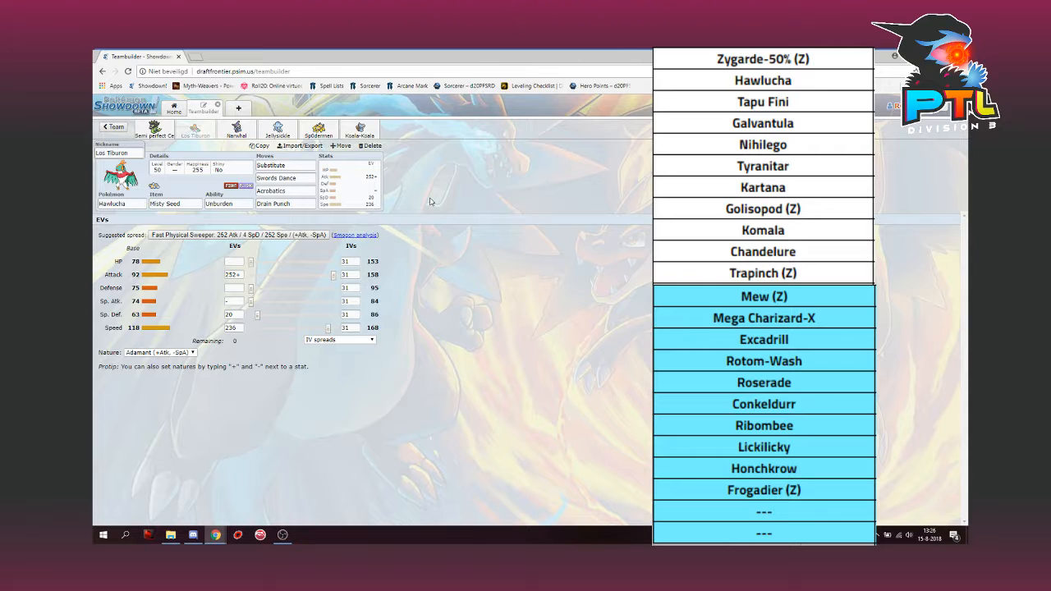
# Show Tapu Fini's Leftovers Misty Surge set with Nature's Madness, Moonblast, Haze, Defog
pyautogui.click(236, 128)
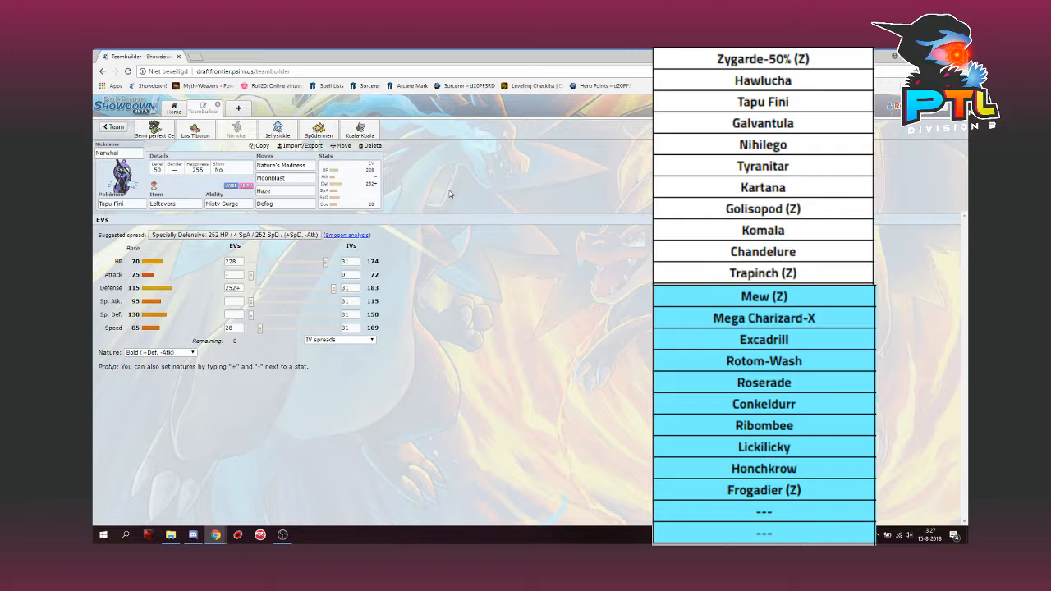
pyautogui.moveTo(420, 152)
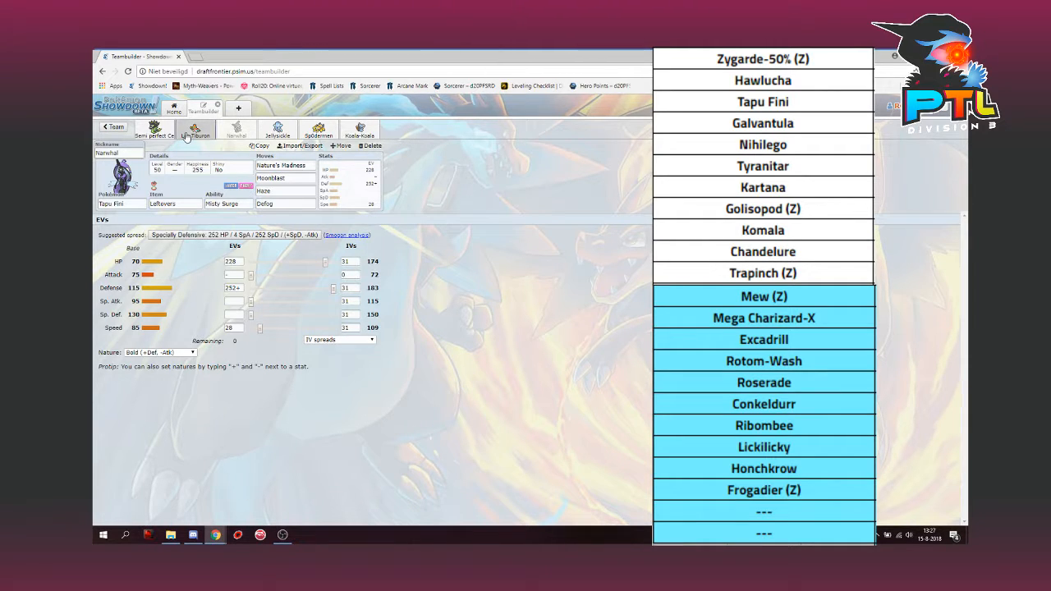
# Check Zygarde's Choice Band set briefly and end back on Hawlucha's set
pyautogui.click(194, 131)
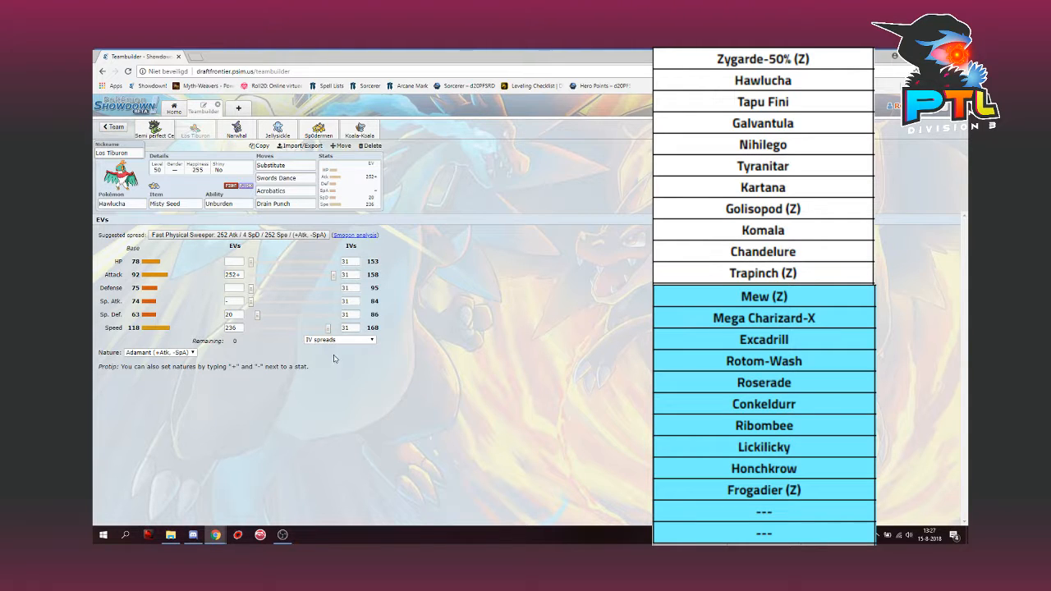
pyautogui.moveTo(218, 229)
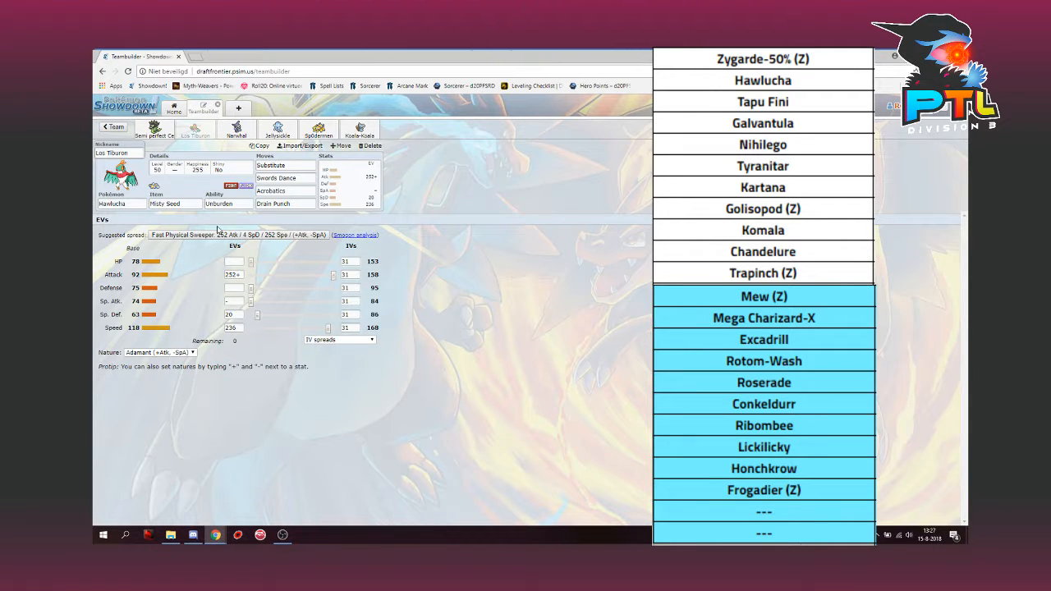
pyautogui.click(155, 128)
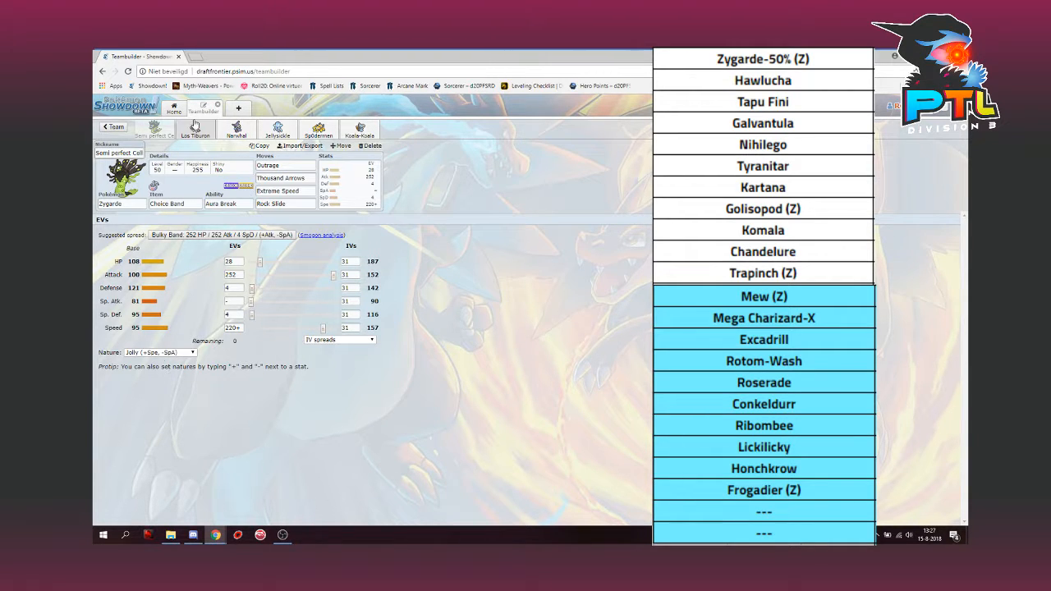
pyautogui.click(194, 130)
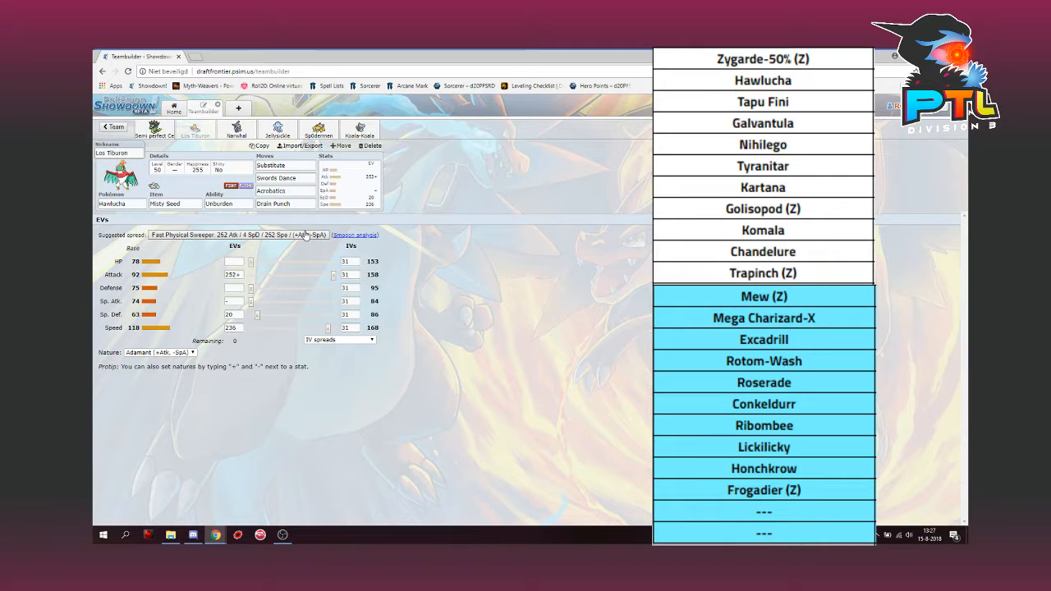
# Show Tapu Fini's set again with its specially defensive EV spread
pyautogui.click(237, 130)
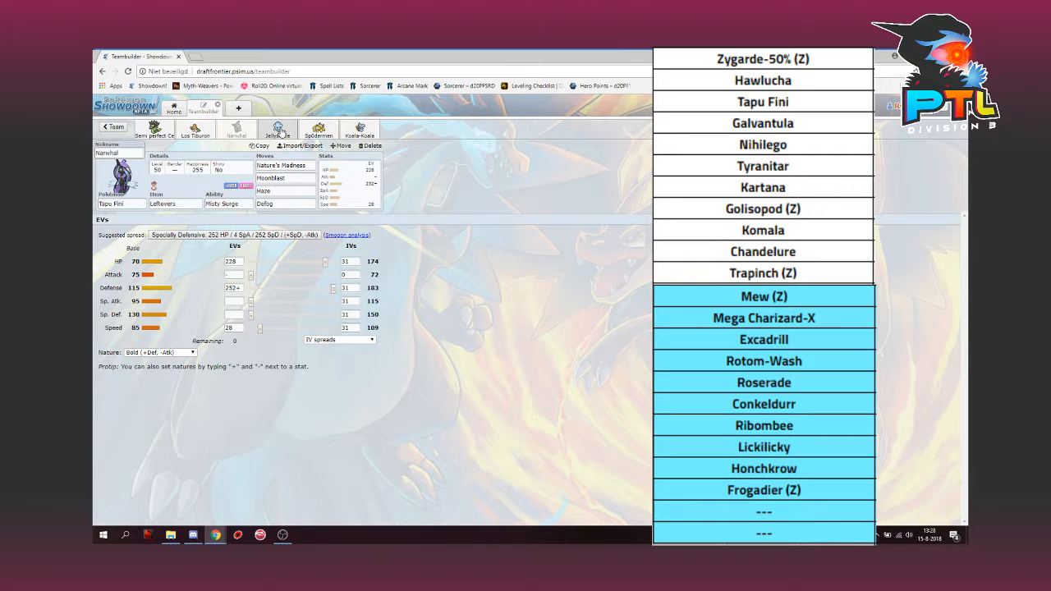
# Show Nihilego's Expert Belt Beast Boost set with Stealth Rock, Sludge Wave, Psychic, Power Gem
pyautogui.click(279, 130)
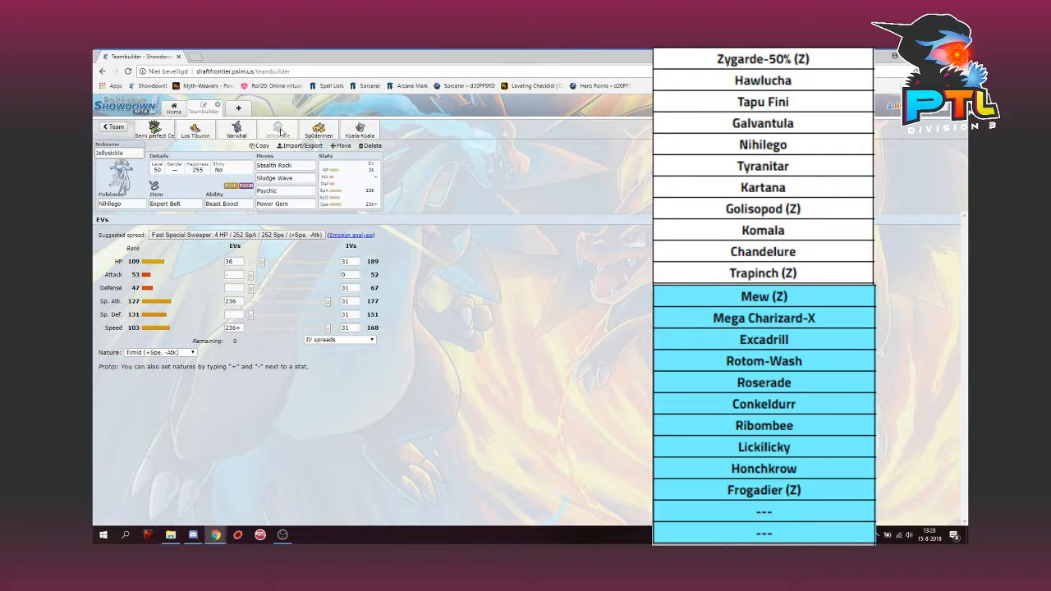
pyautogui.moveTo(256, 332)
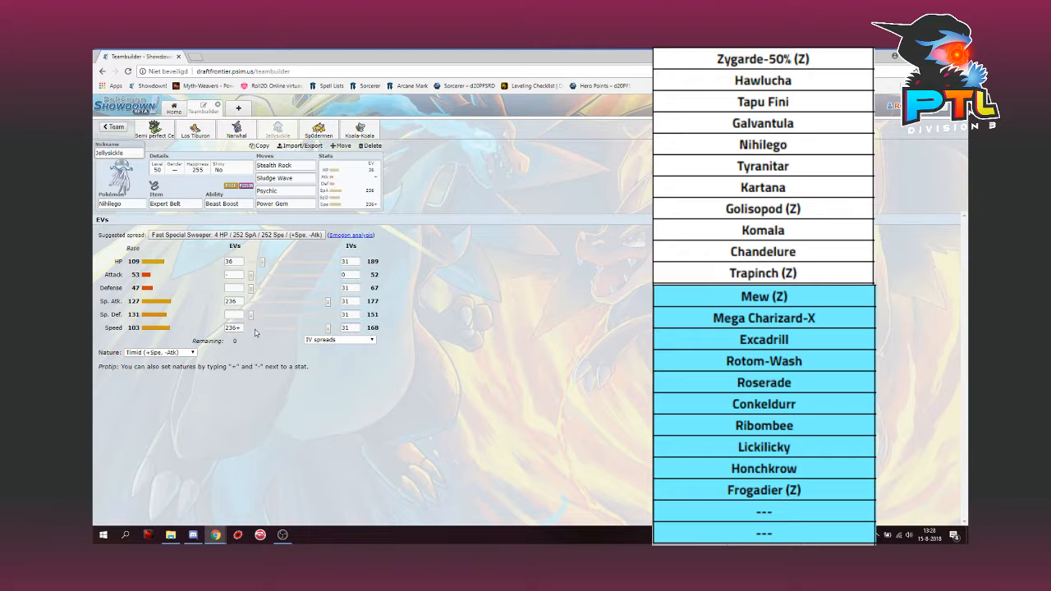
pyautogui.moveTo(253, 320)
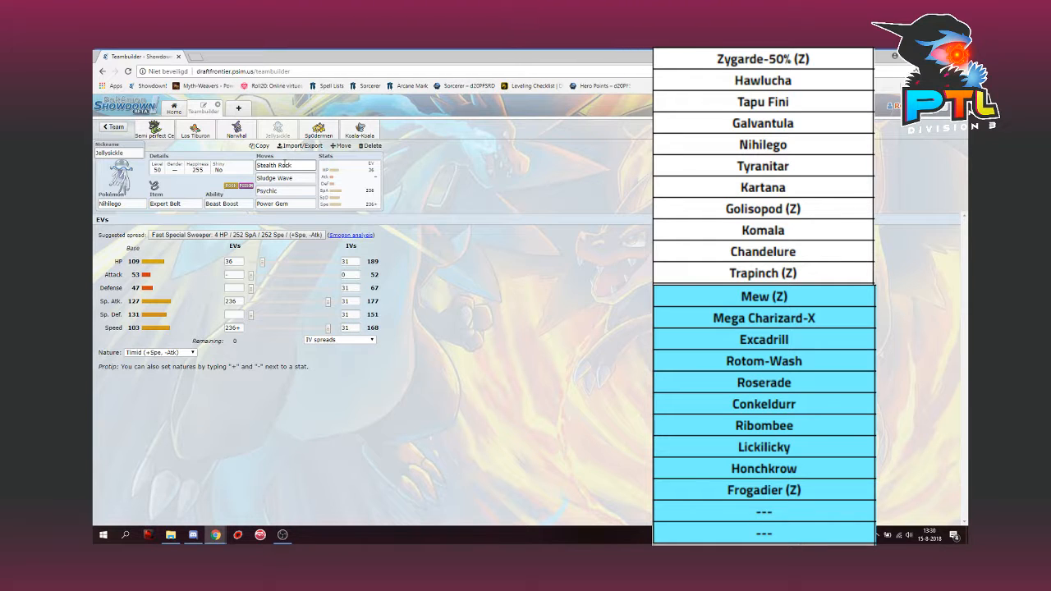
pyautogui.click(286, 164)
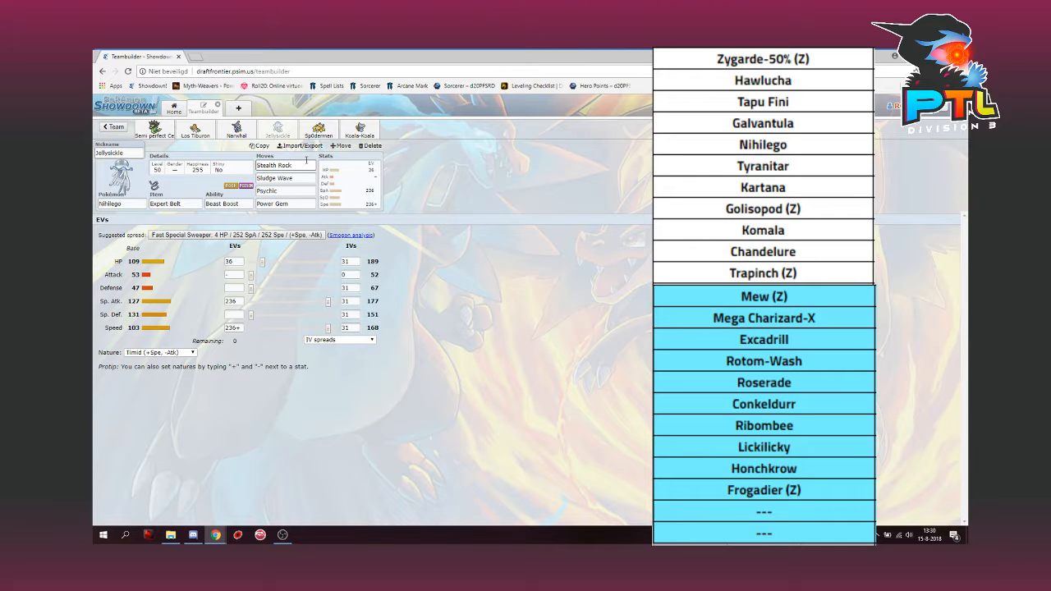
pyautogui.click(318, 128)
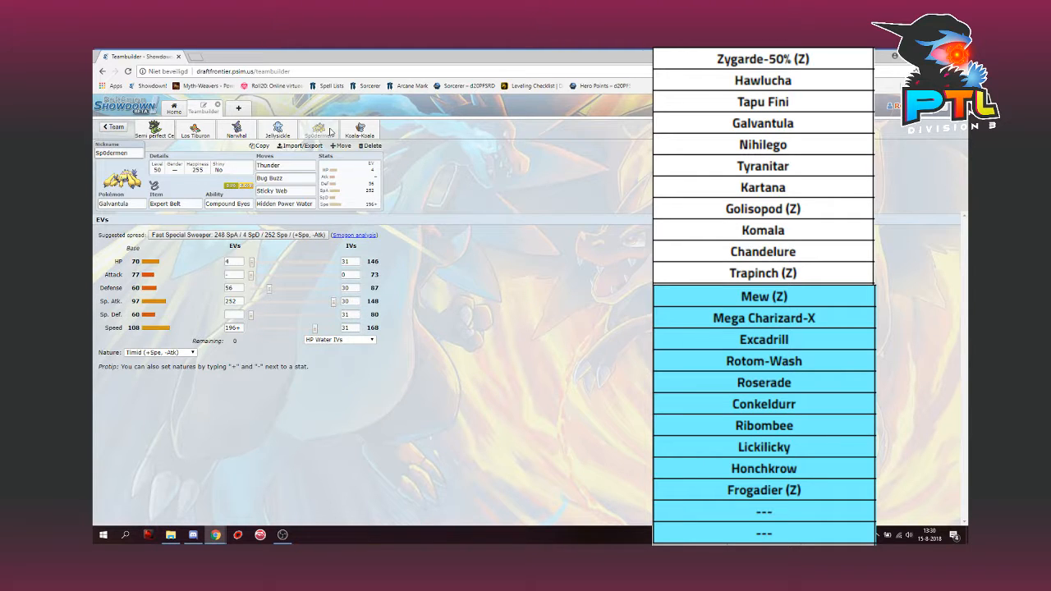
pyautogui.moveTo(240, 253)
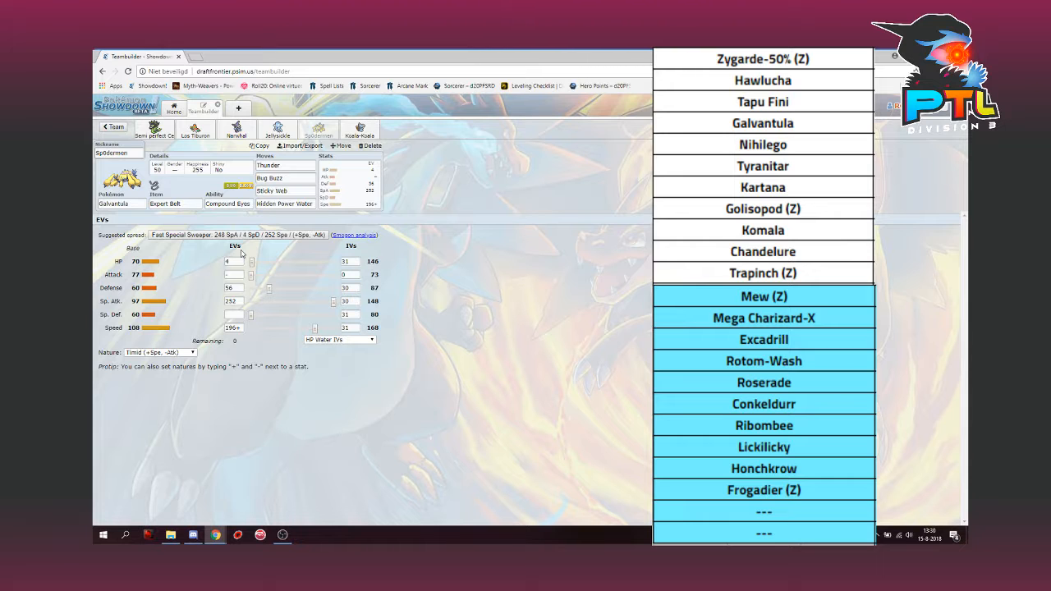
pyautogui.click(277, 130)
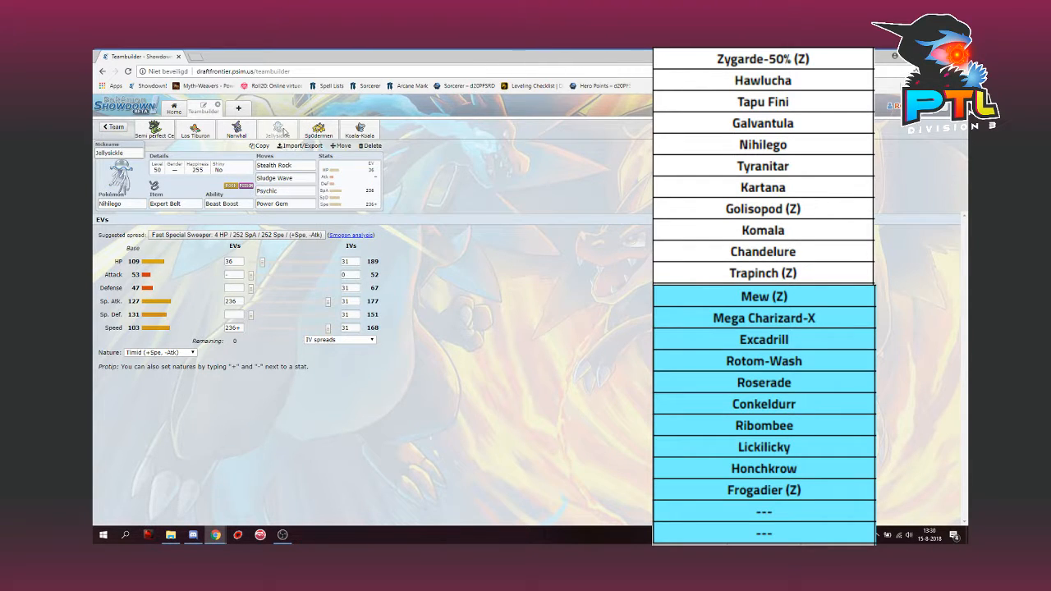
pyautogui.click(318, 130)
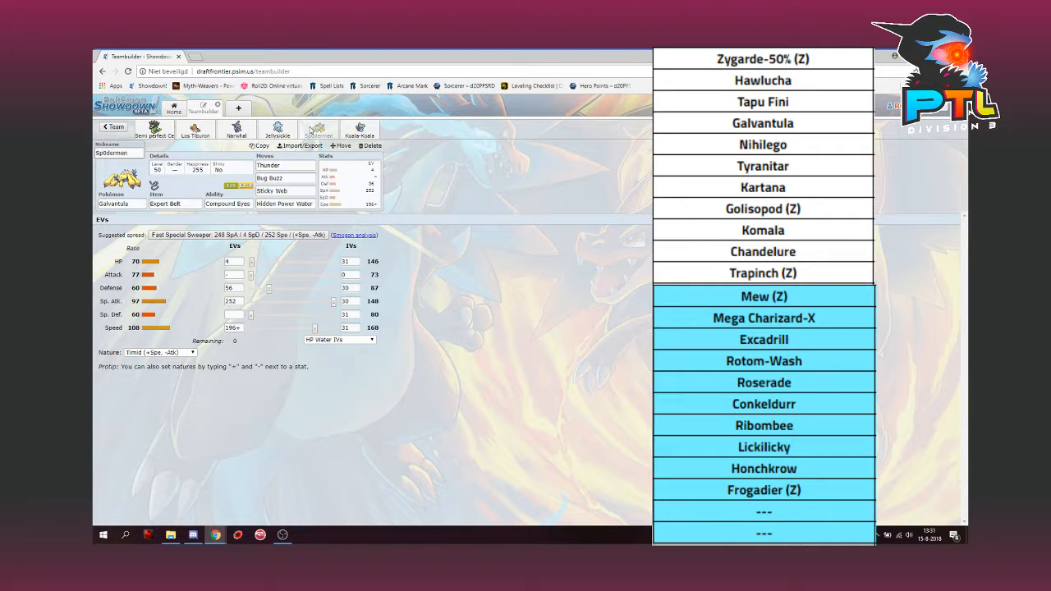
pyautogui.moveTo(259, 265)
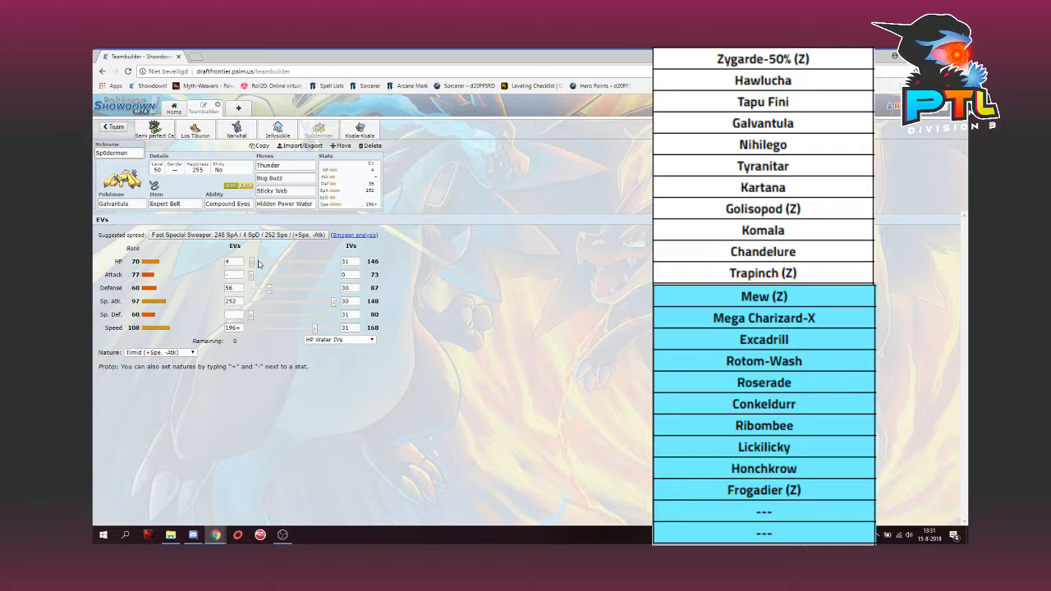
pyautogui.moveTo(259, 299)
pyautogui.write('31')
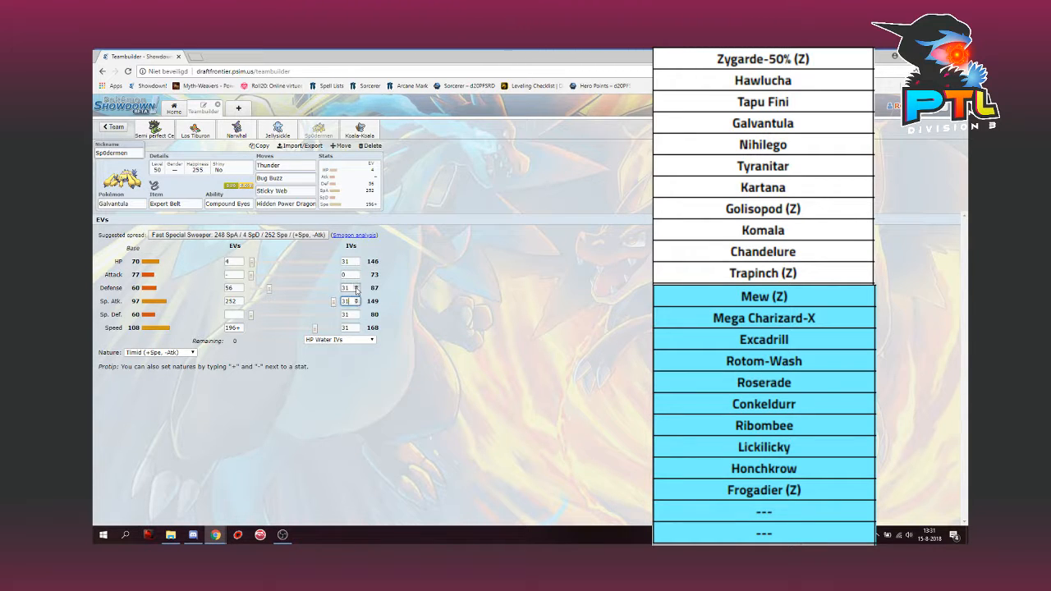
pyautogui.click(355, 289)
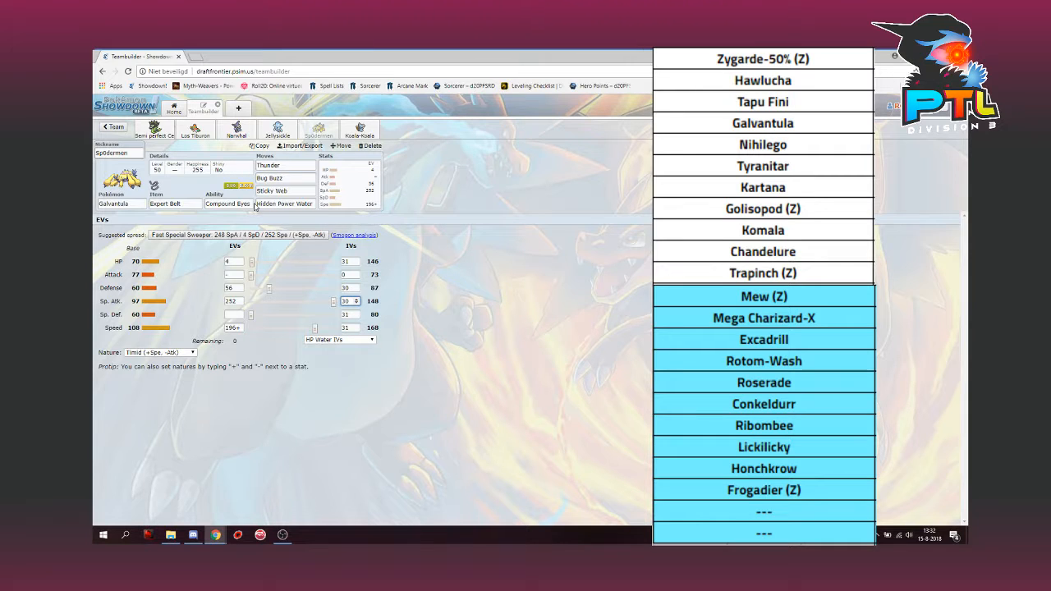
pyautogui.click(286, 191)
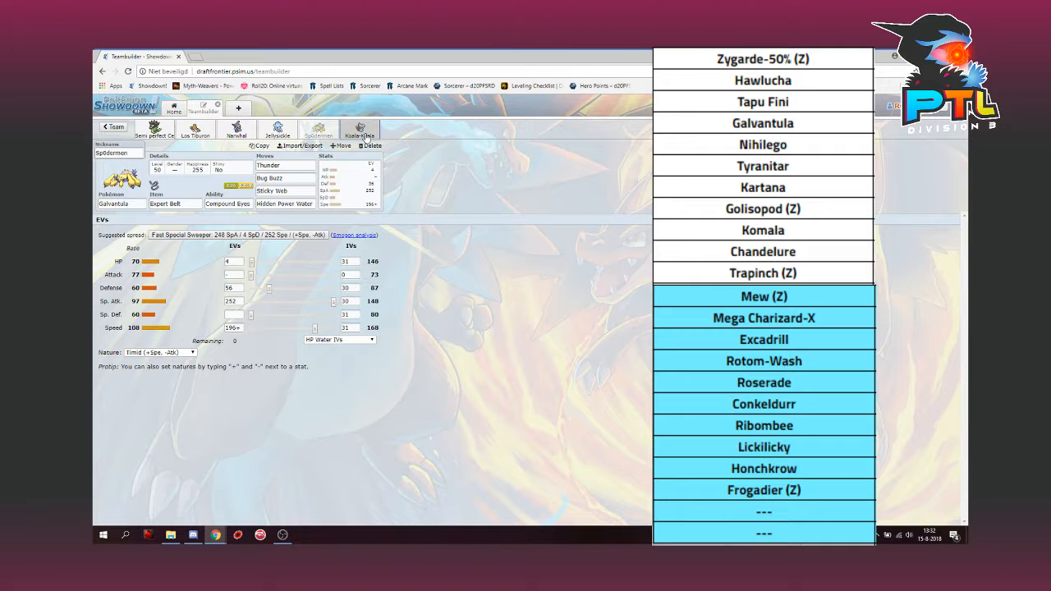
# Show Komala's Choice Band set and its ability list, where Comatose is the only option
pyautogui.click(358, 130)
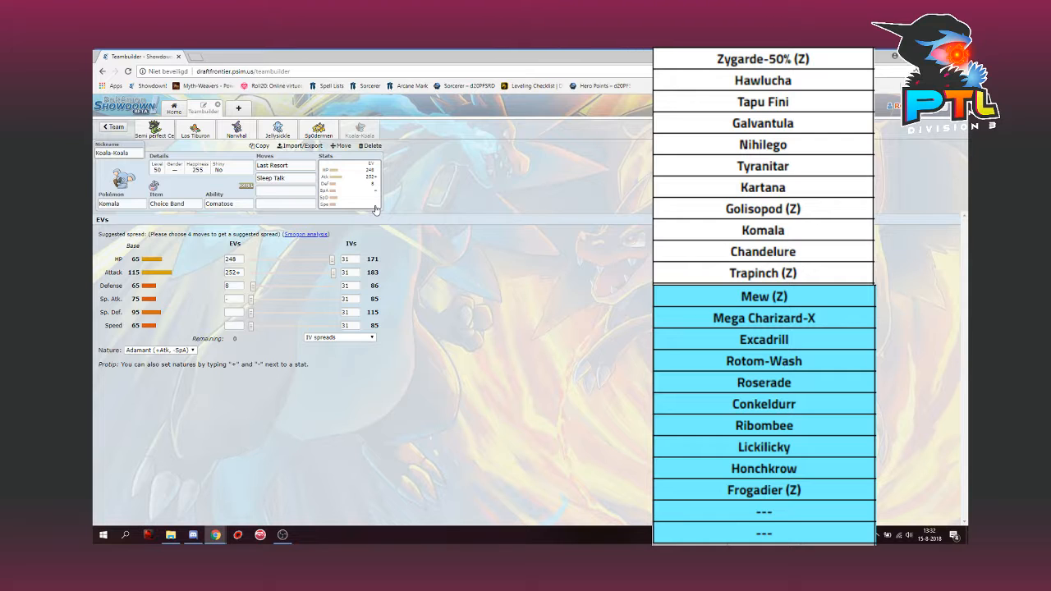
pyautogui.click(229, 203)
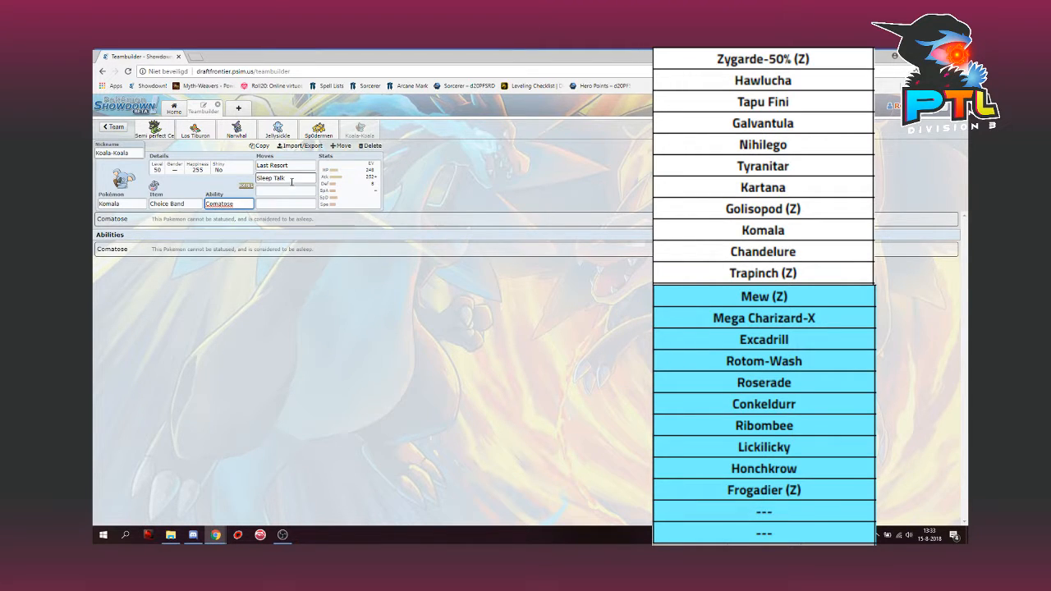
# List the moves Komala can learn from its Sleep Talk slot
pyautogui.click(286, 178)
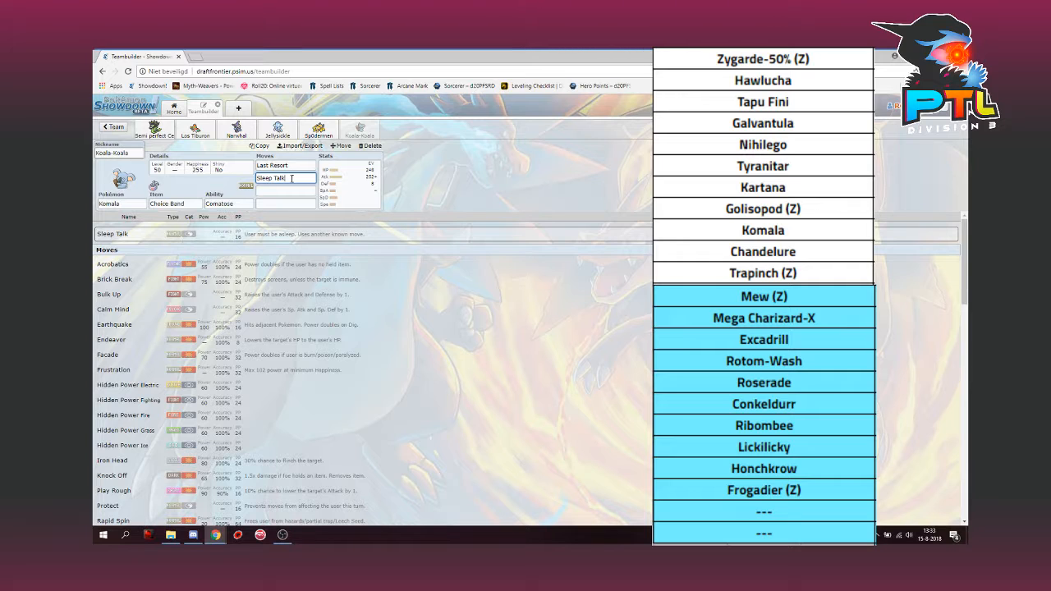
# Browse Komala's learnable moves via the Last Resort and Sleep Talk slots, leaving both unchanged
pyautogui.click(282, 166)
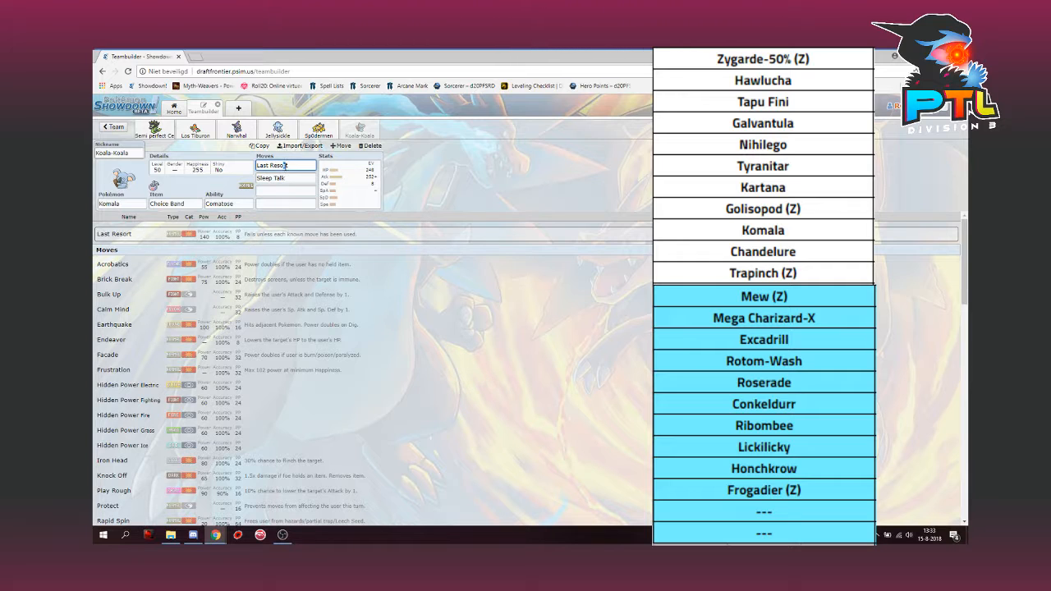
pyautogui.click(285, 177)
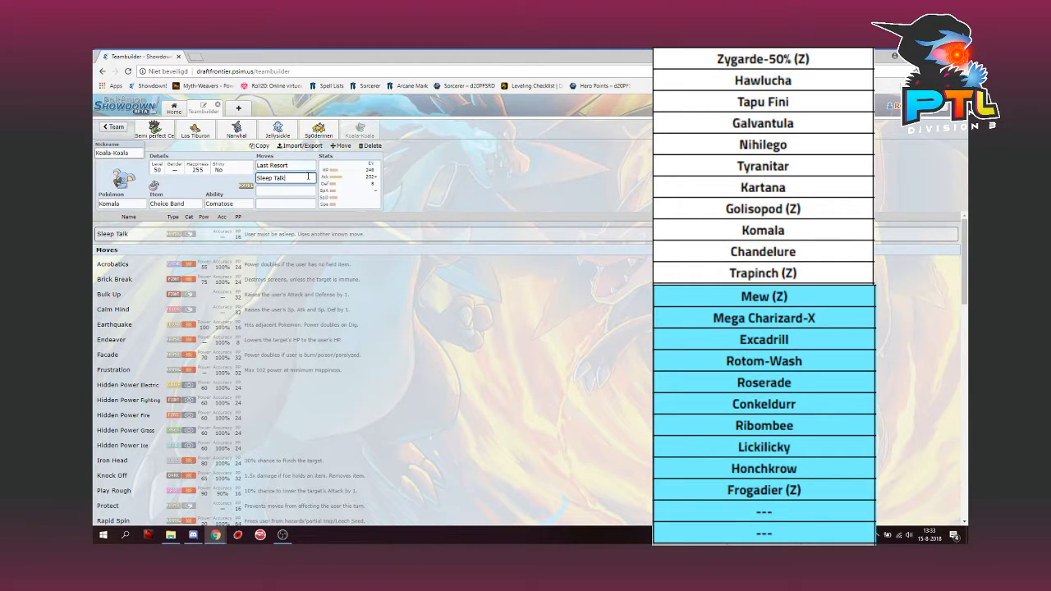
pyautogui.click(286, 165)
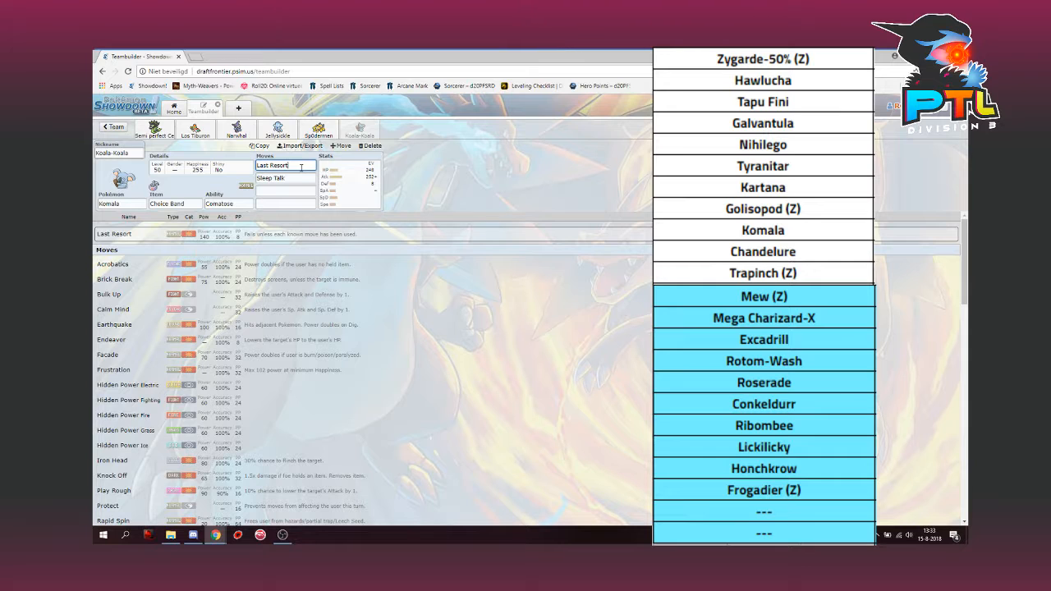
pyautogui.click(286, 177)
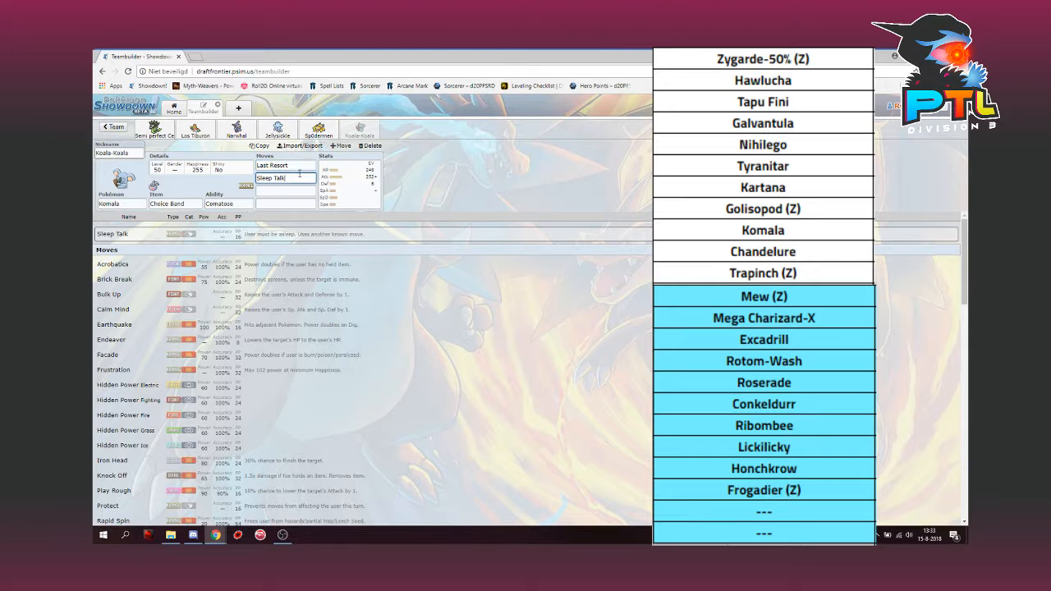
pyautogui.click(229, 204)
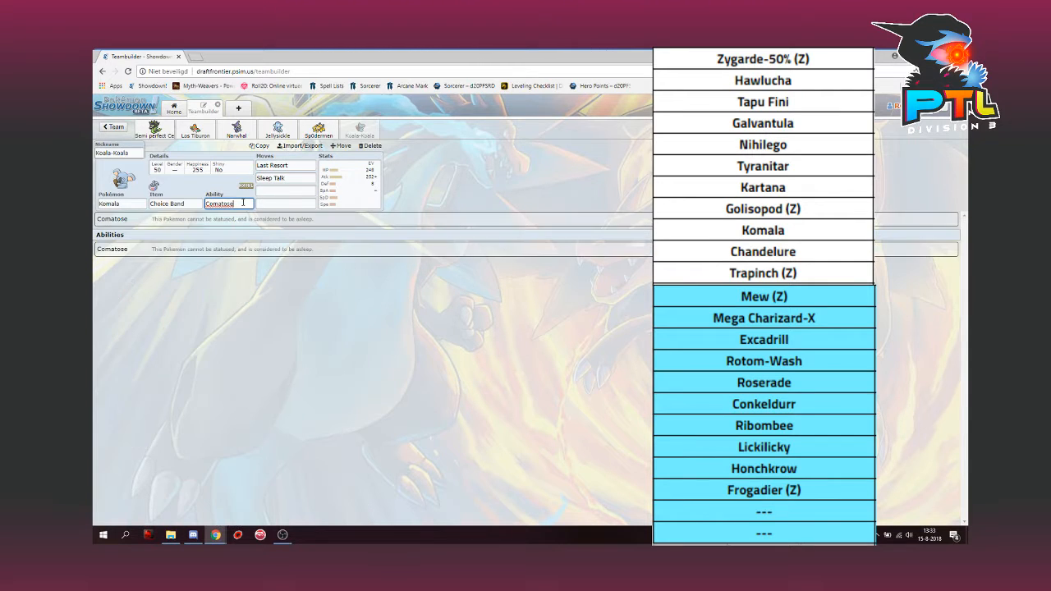
pyautogui.click(282, 164)
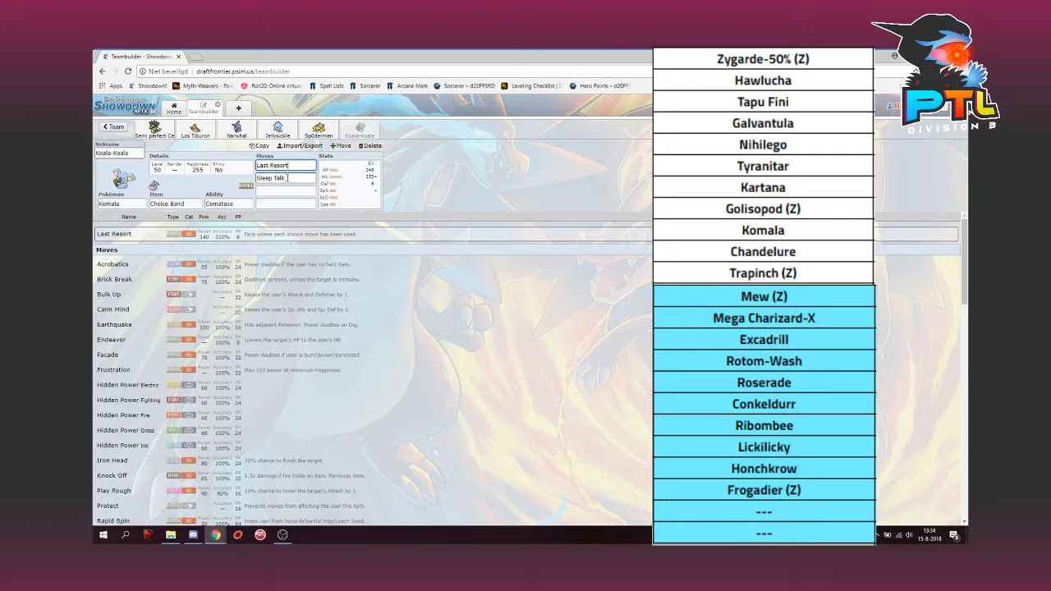
# Show Komala's Adamant, Attack-weighted EV spread
pyautogui.click(286, 177)
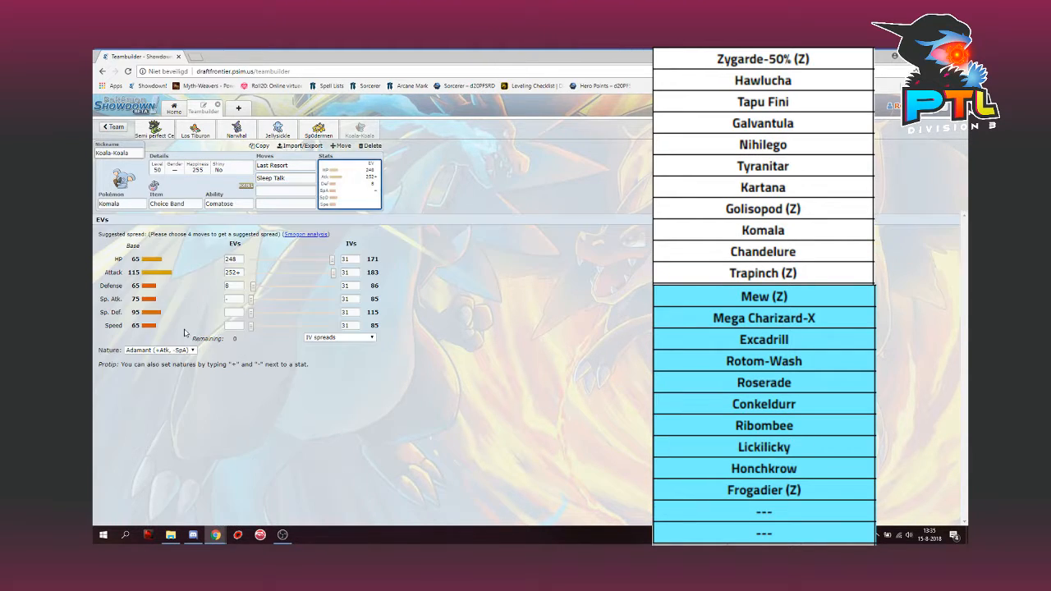
pyautogui.moveTo(156, 337)
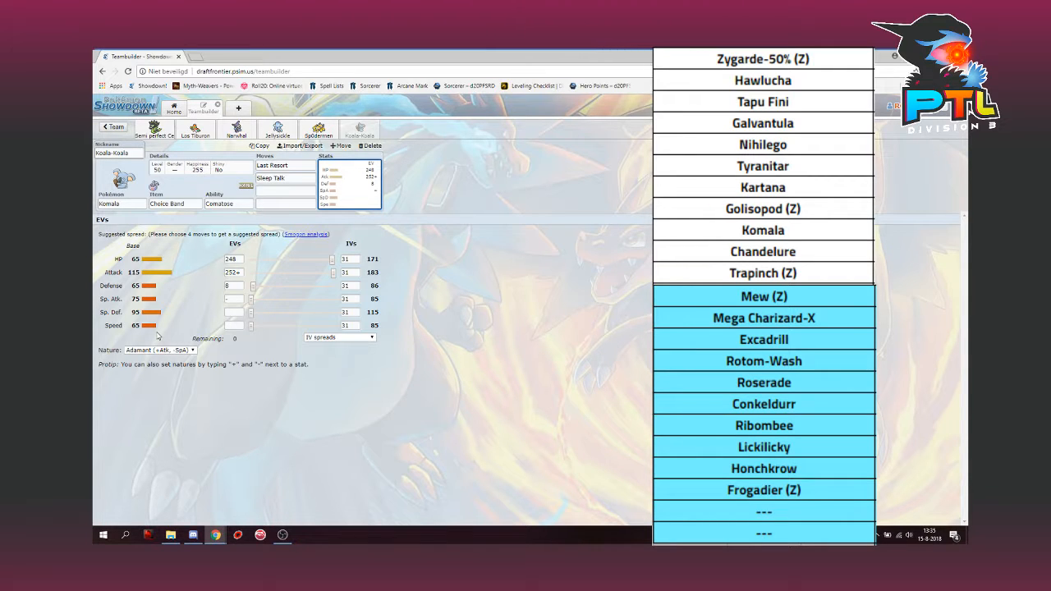
pyautogui.moveTo(92, 400)
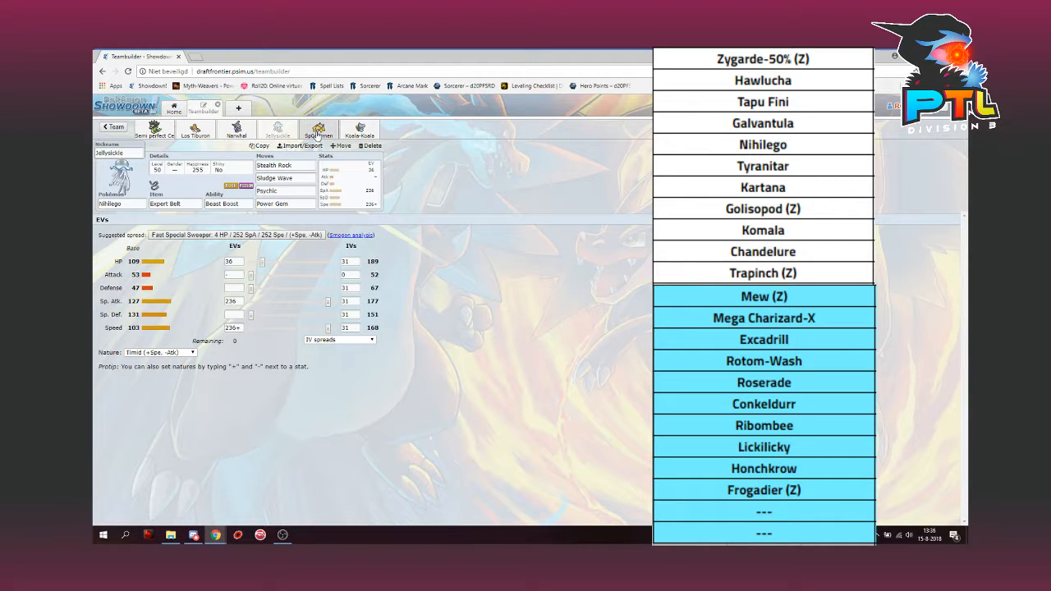
# Show Galvantula's and Zygarde's EV spreads, then return to Komala's Adamant spread
pyautogui.click(319, 128)
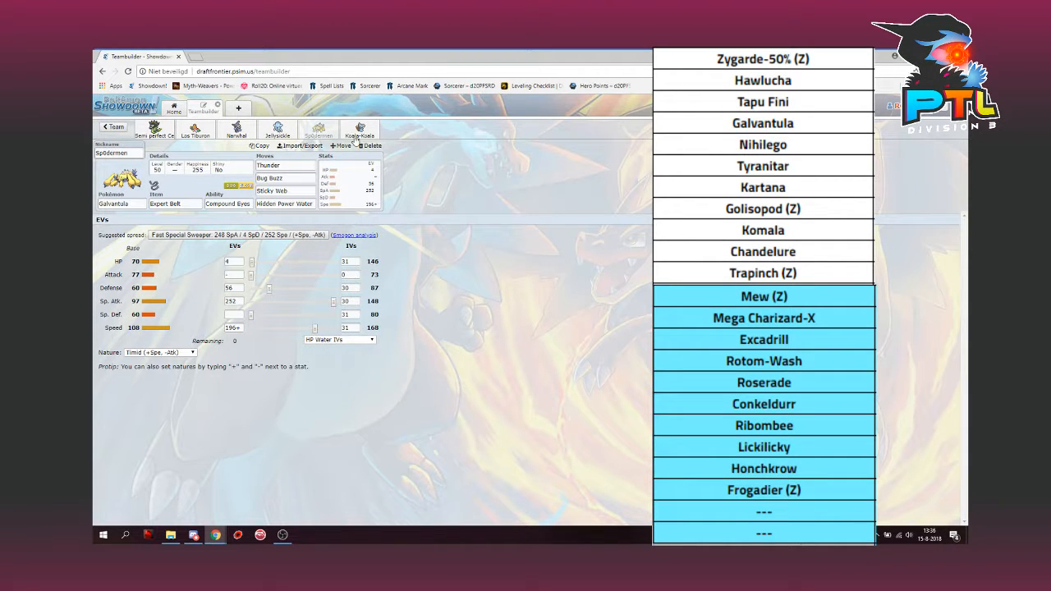
pyautogui.click(360, 128)
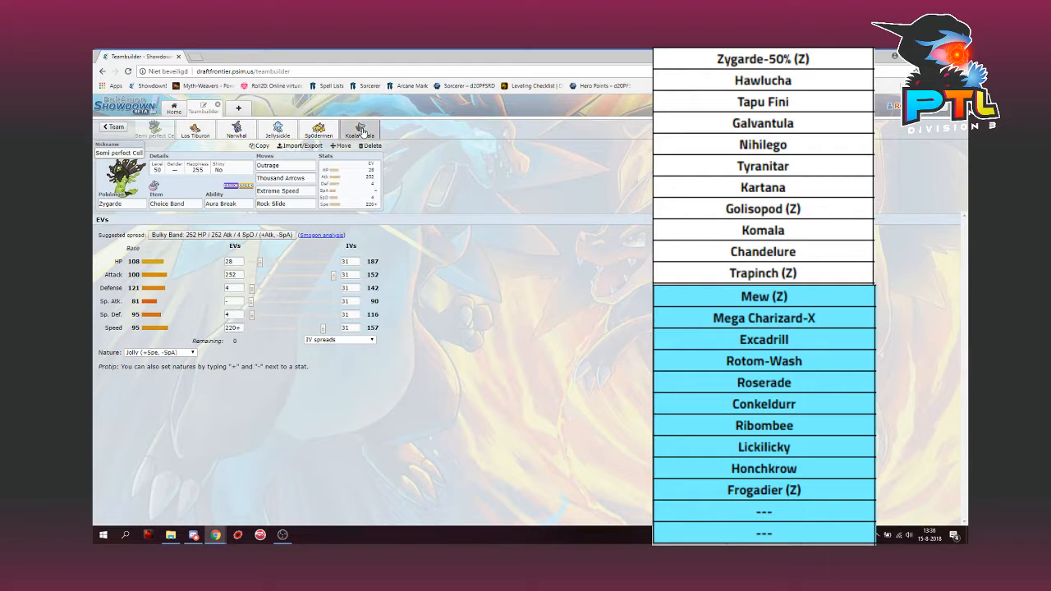
pyautogui.click(360, 130)
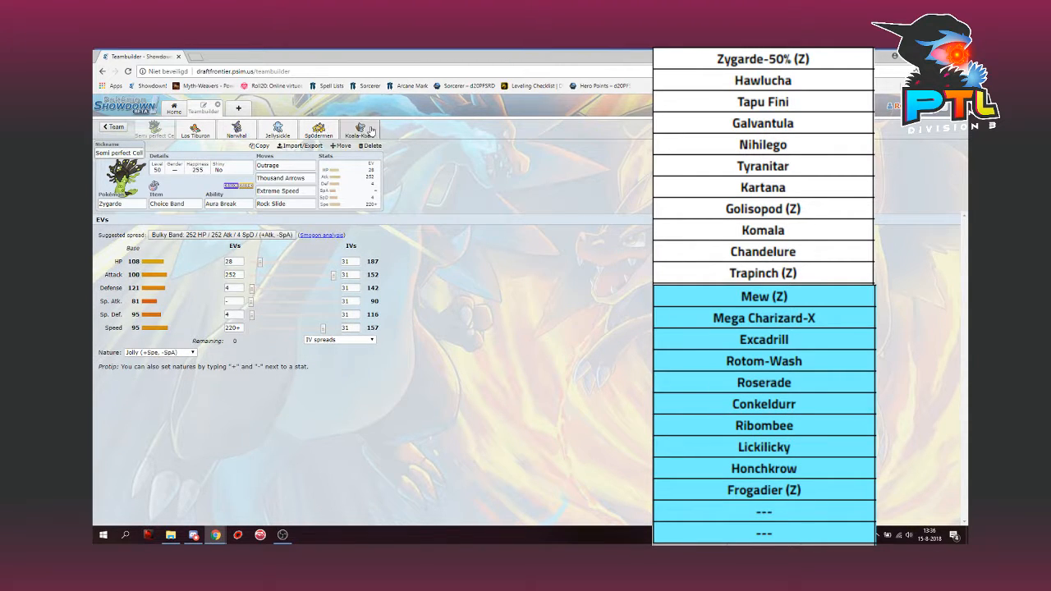
pyautogui.click(358, 131)
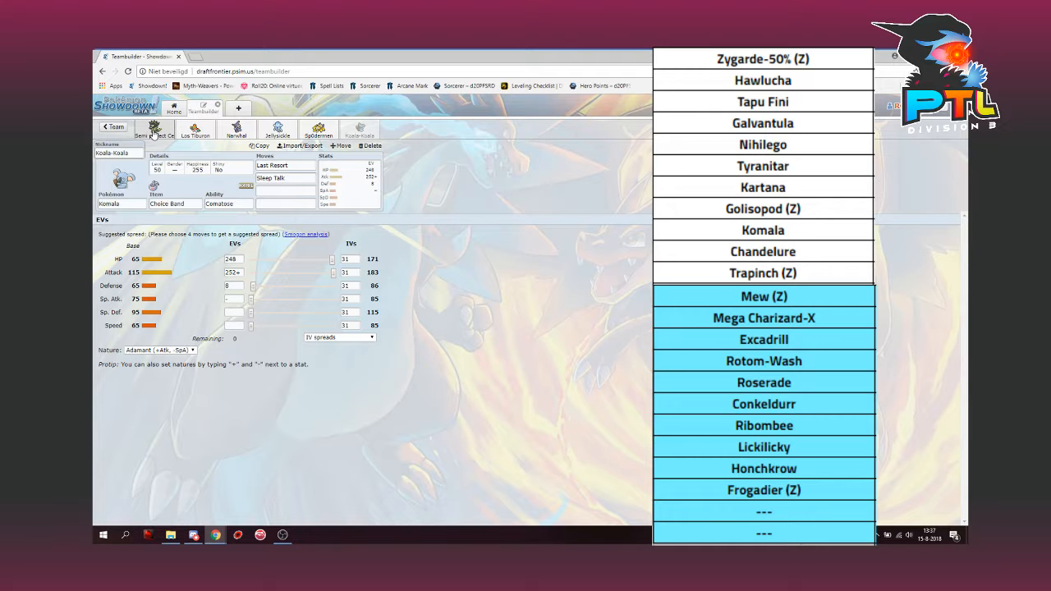
# Return via Zygarde to Hawlucha's Adamant set: Substitute, Swords Dance, Acrobatics, Drain Punch, Misty Seed, Unburden
pyautogui.click(155, 129)
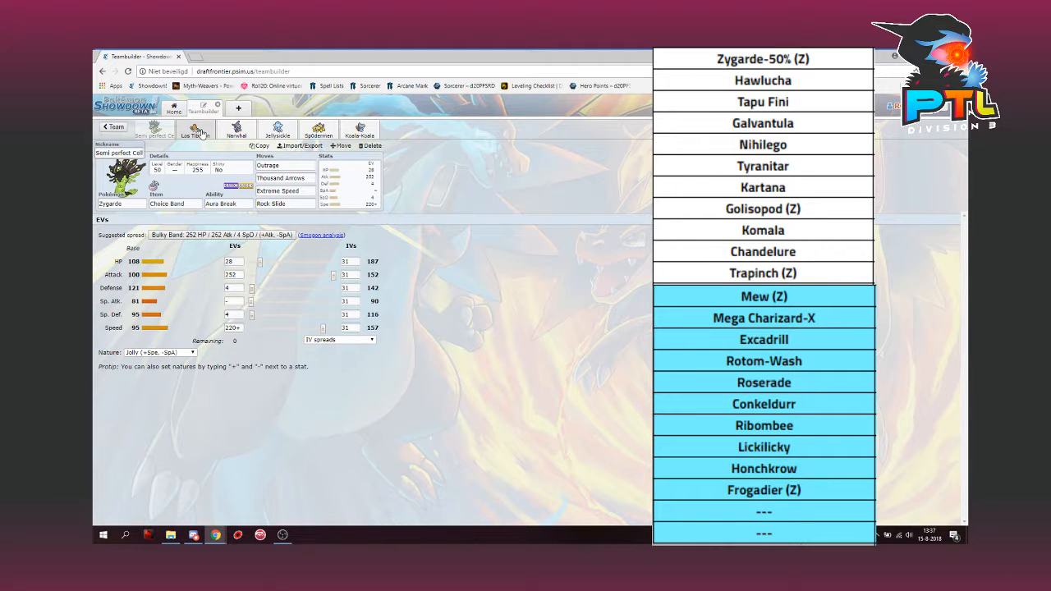
pyautogui.click(195, 131)
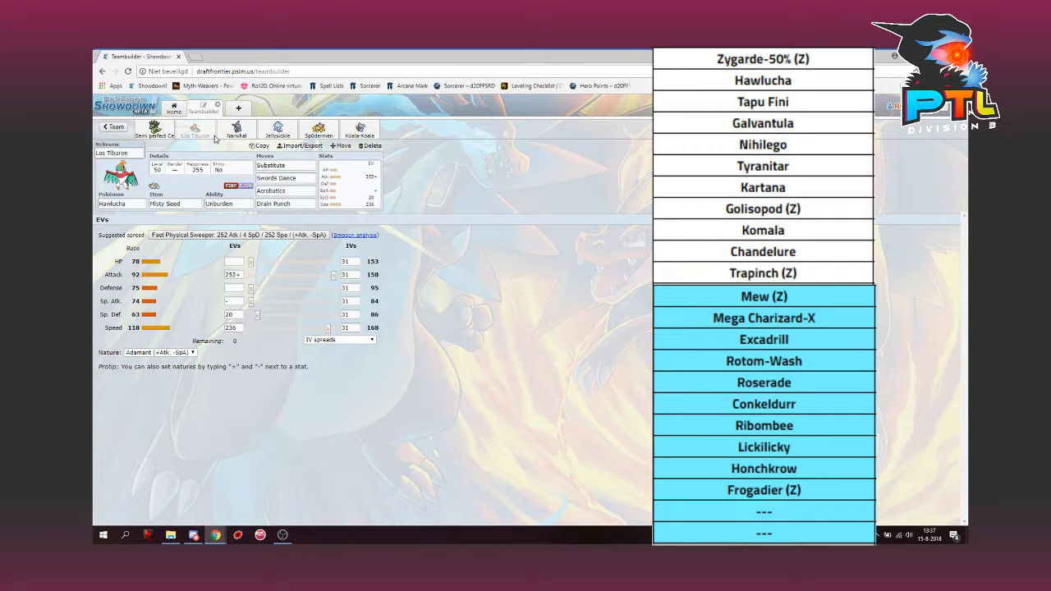
pyautogui.click(282, 535)
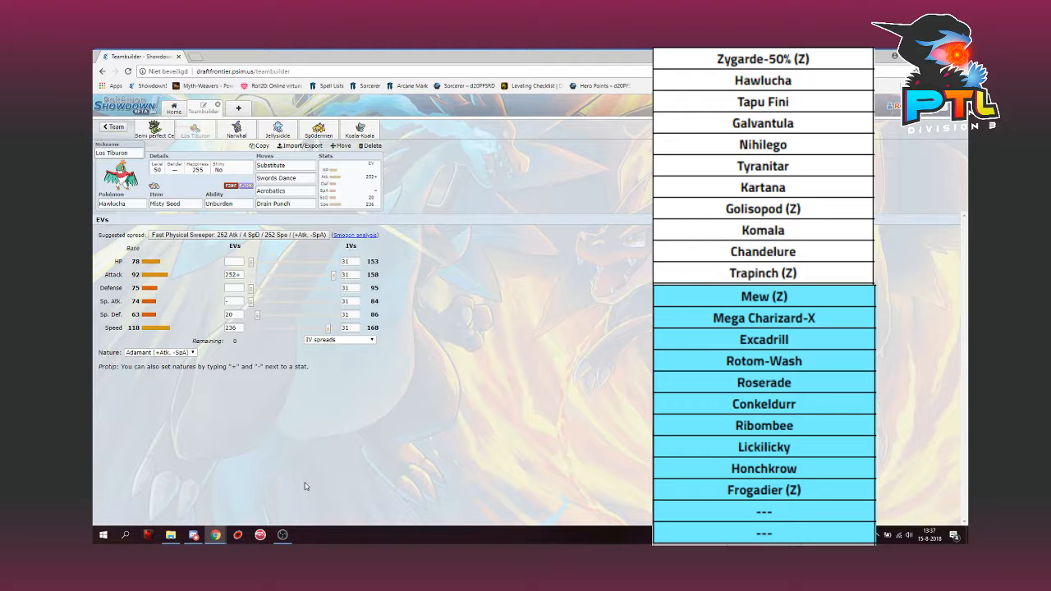
pyautogui.moveTo(282, 535)
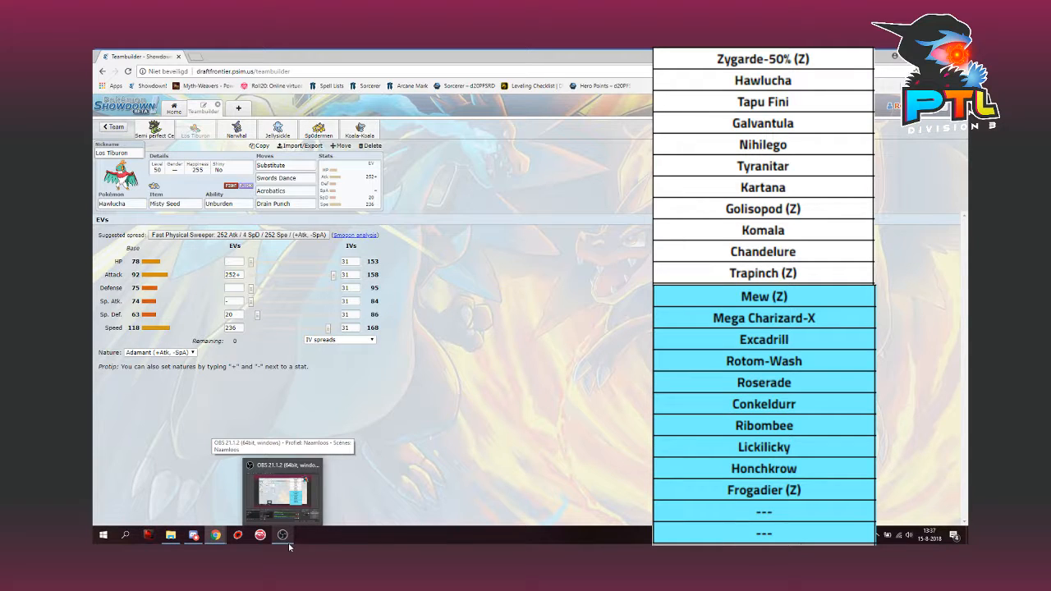
pyautogui.moveTo(302, 524)
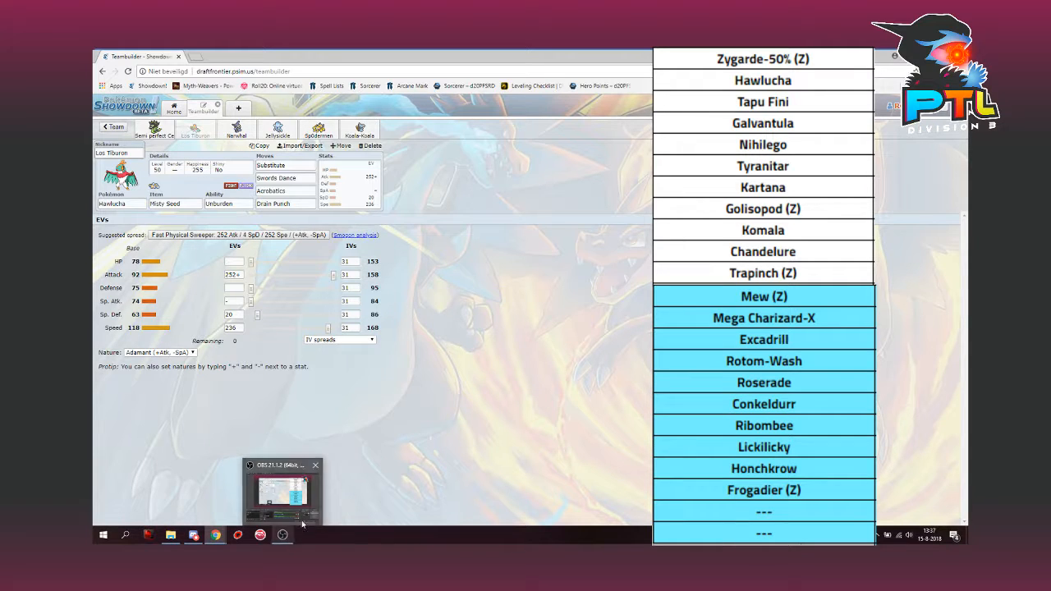